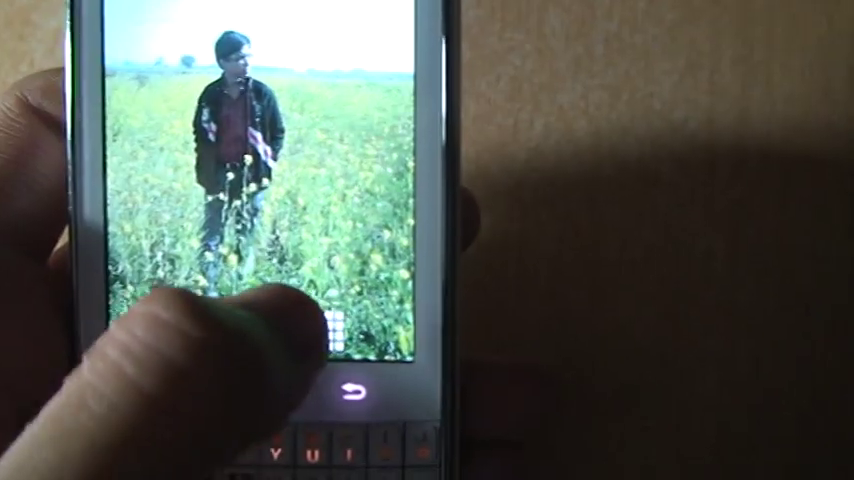
Show the installed apps, including SuperSU, in the app drawer
{"action": "left_click", "coordinate": [350, 396]}
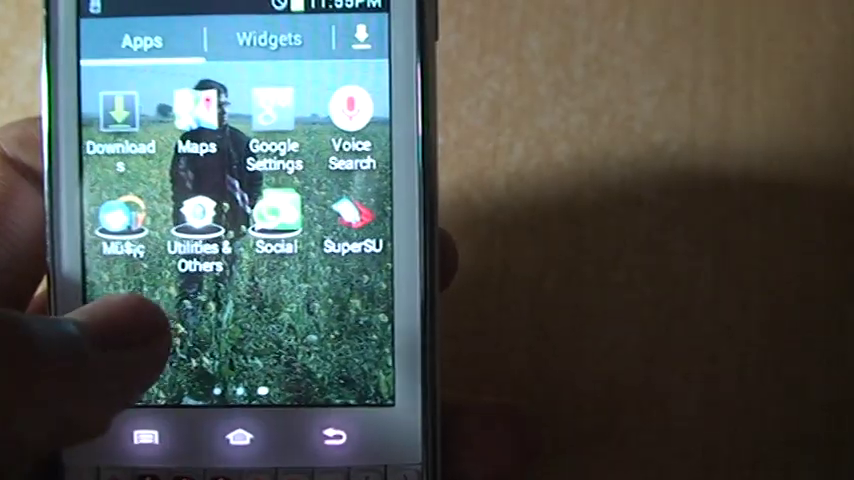